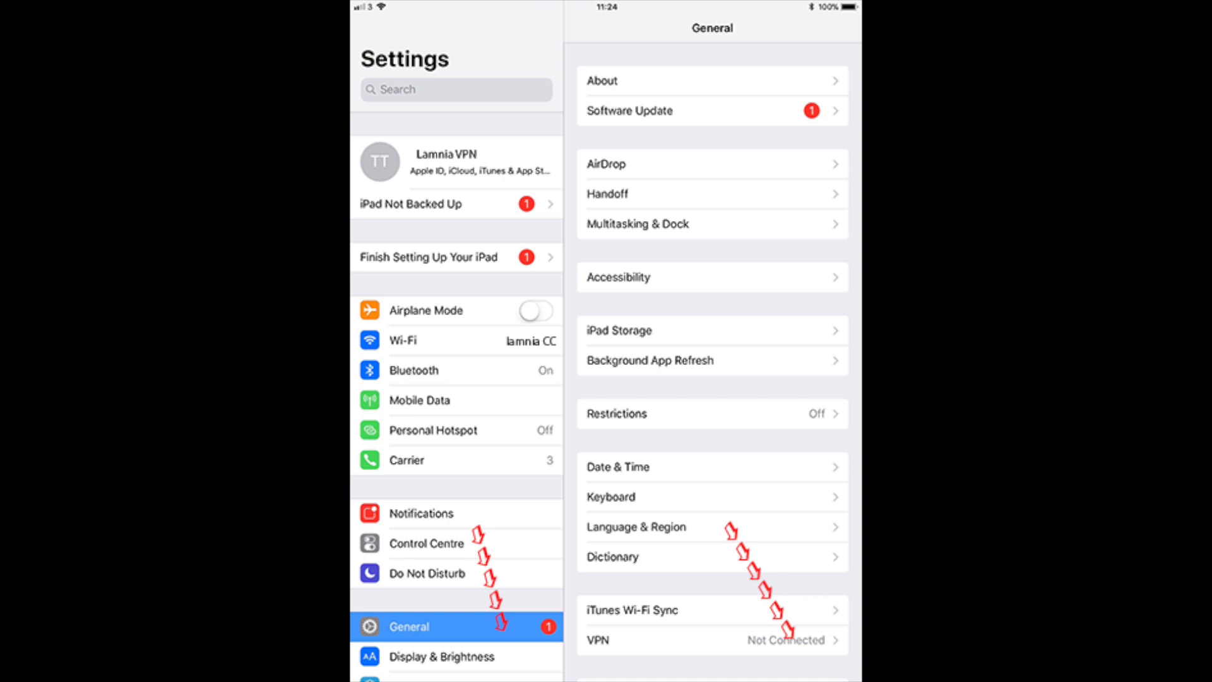
Step: Go to the VPN page under General in Settings
left_click(711, 639)
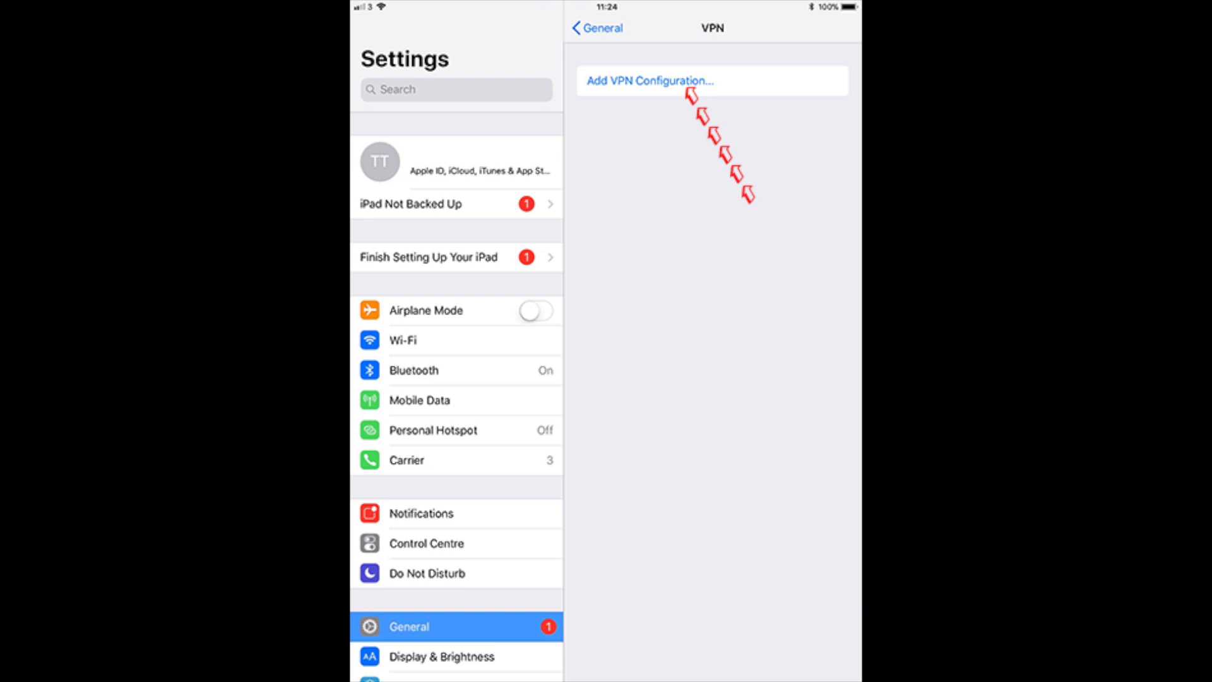
Step: Add a new VPN configuration with L2TP as its connection type
left_click(648, 81)
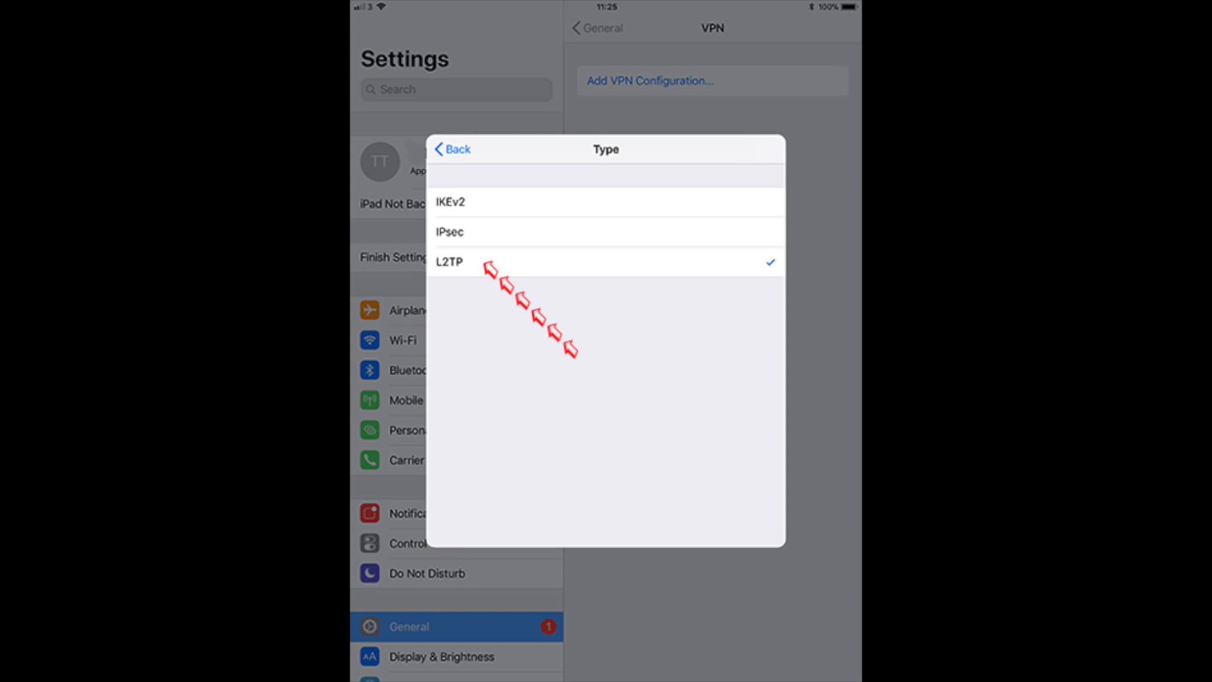
left_click(450, 261)
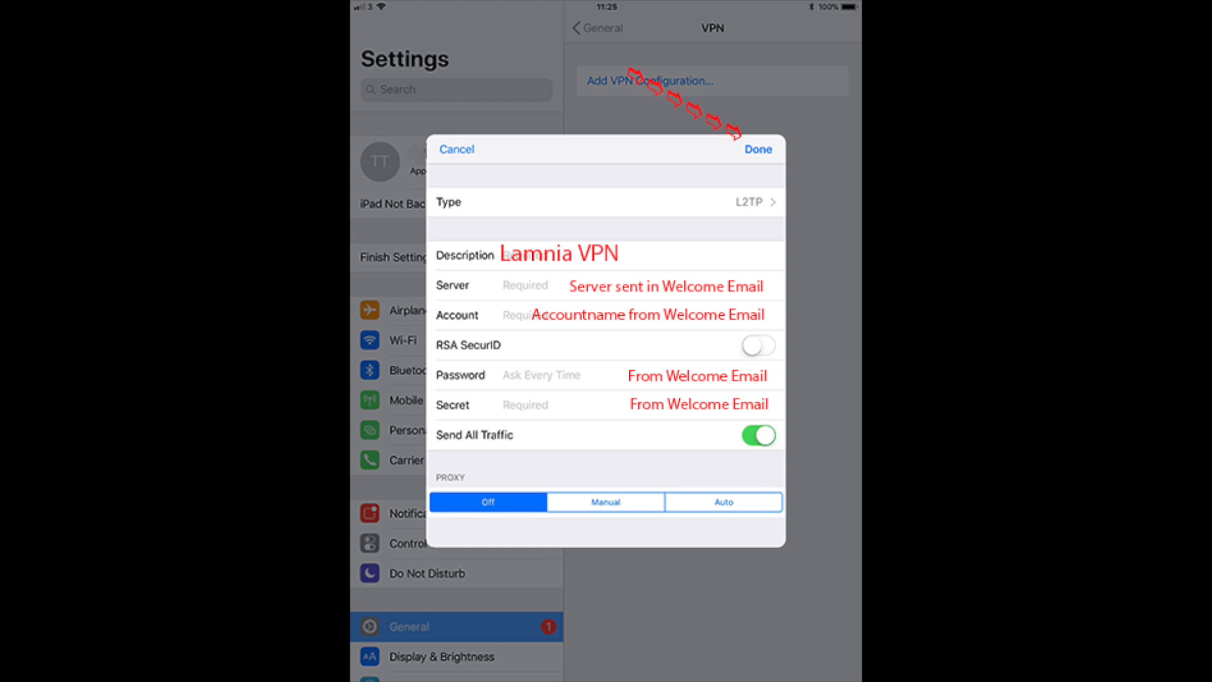
Step: Save the filled-in Lamina Vpn configuration, leaving it listed as Not Connected
left_click(756, 149)
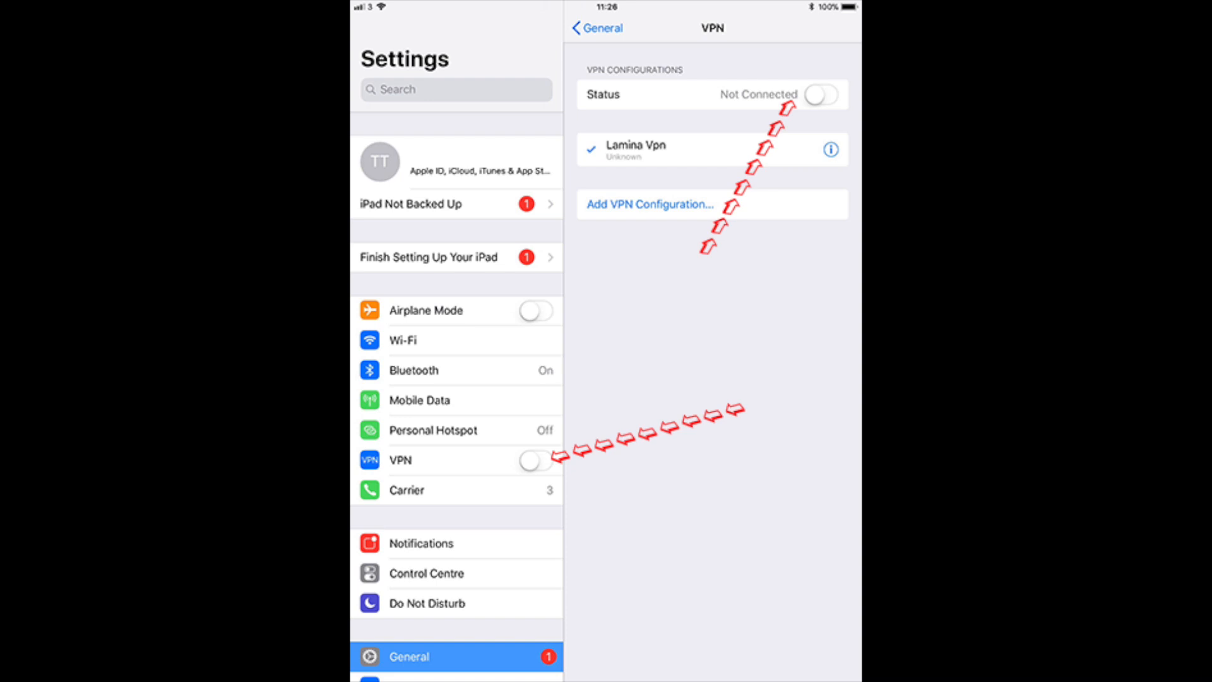